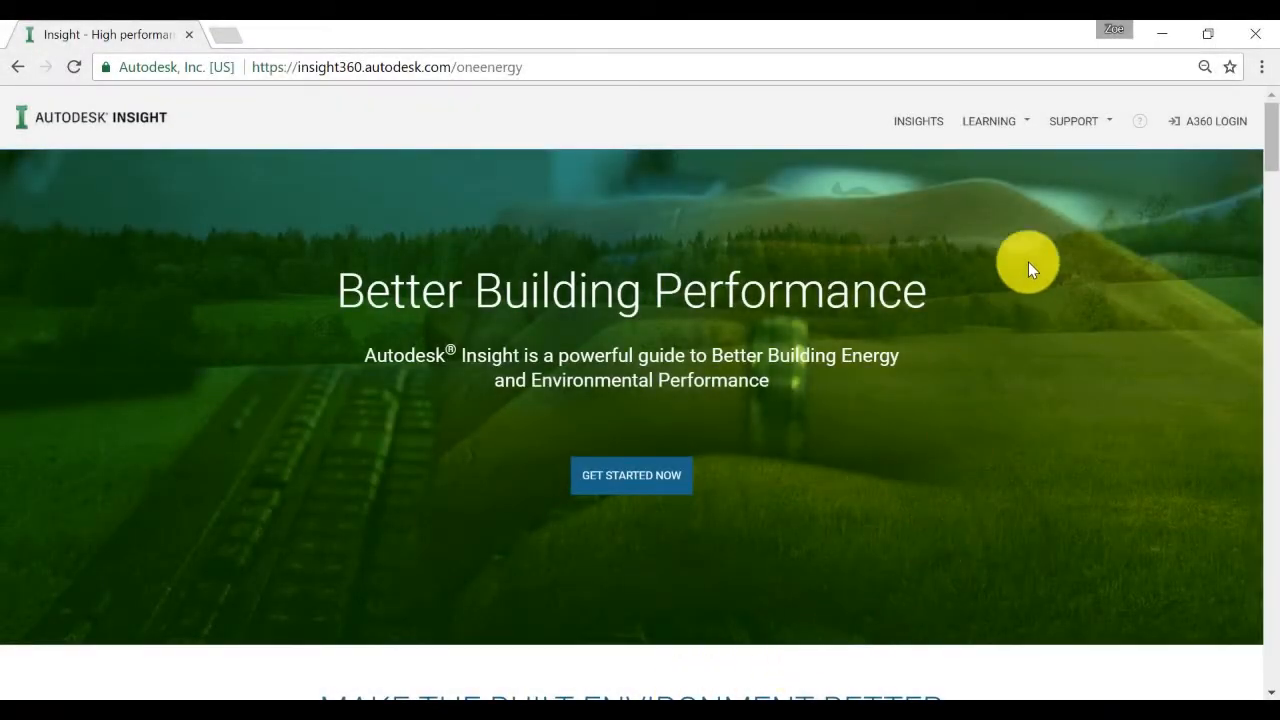
# Download the Revit 2018 Insight plug-in from the site's Support download page.
pyautogui.click(1075, 121)
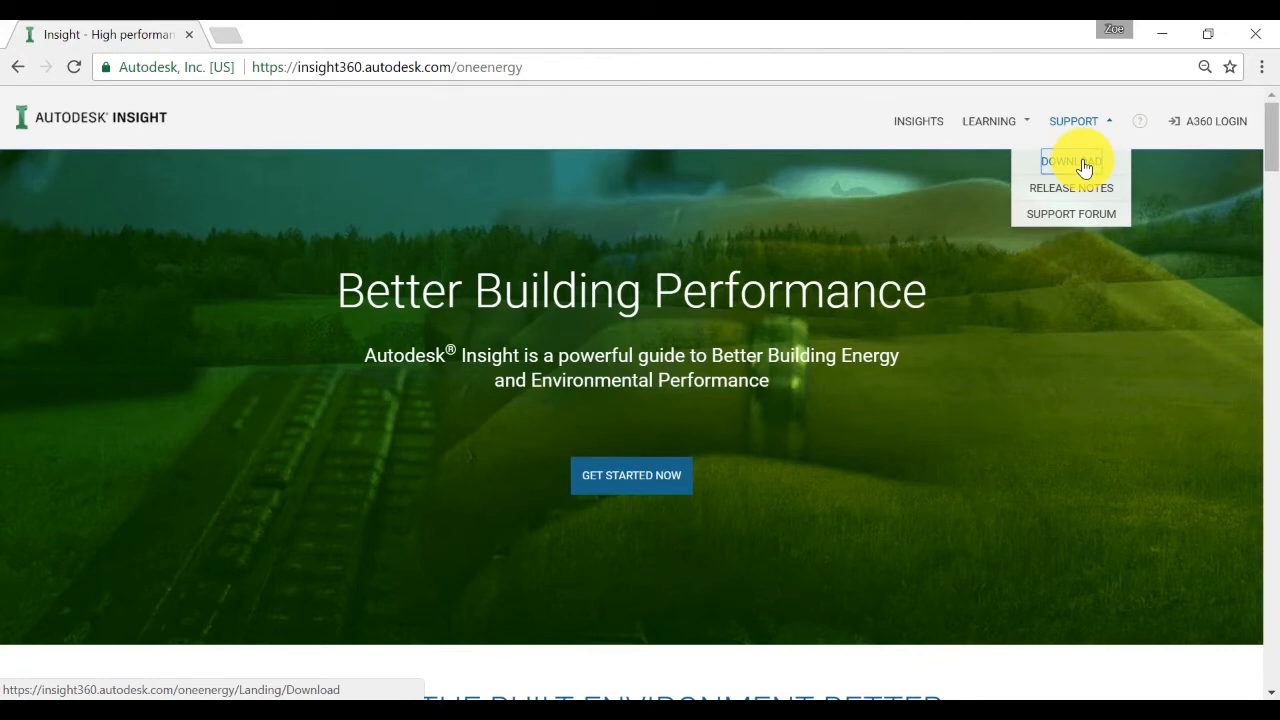
pyautogui.click(1070, 162)
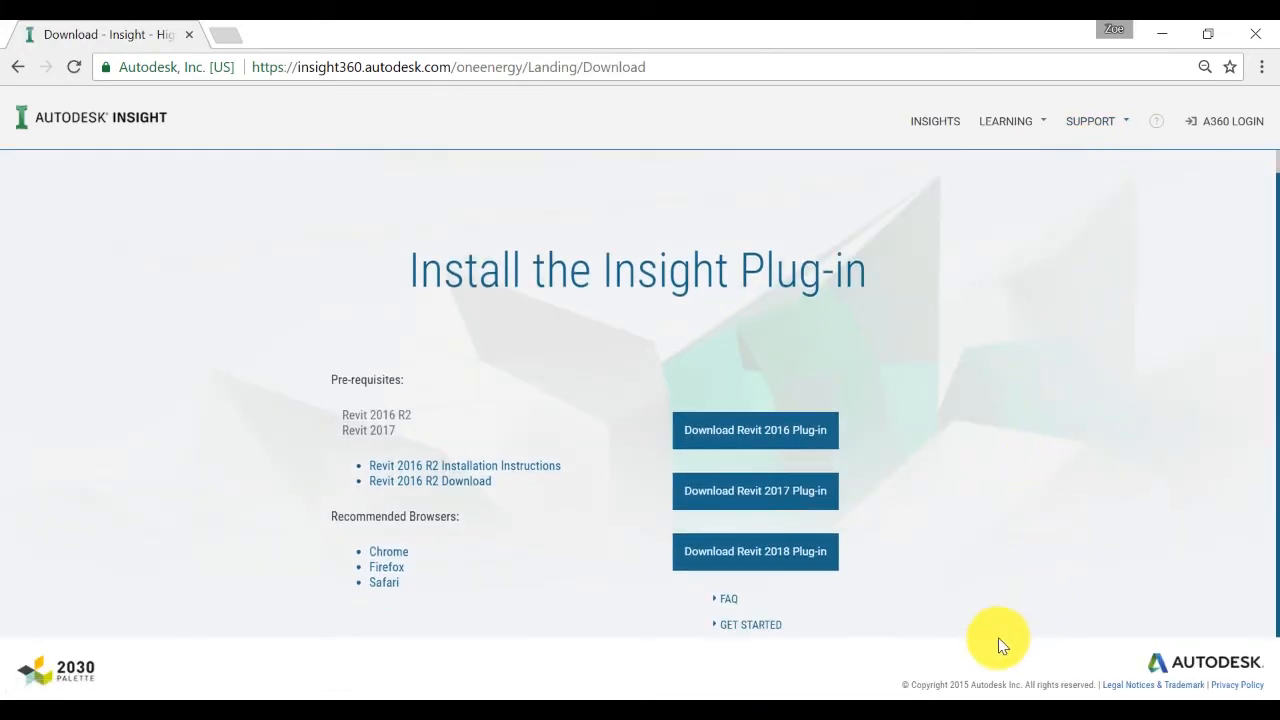
pyautogui.click(755, 551)
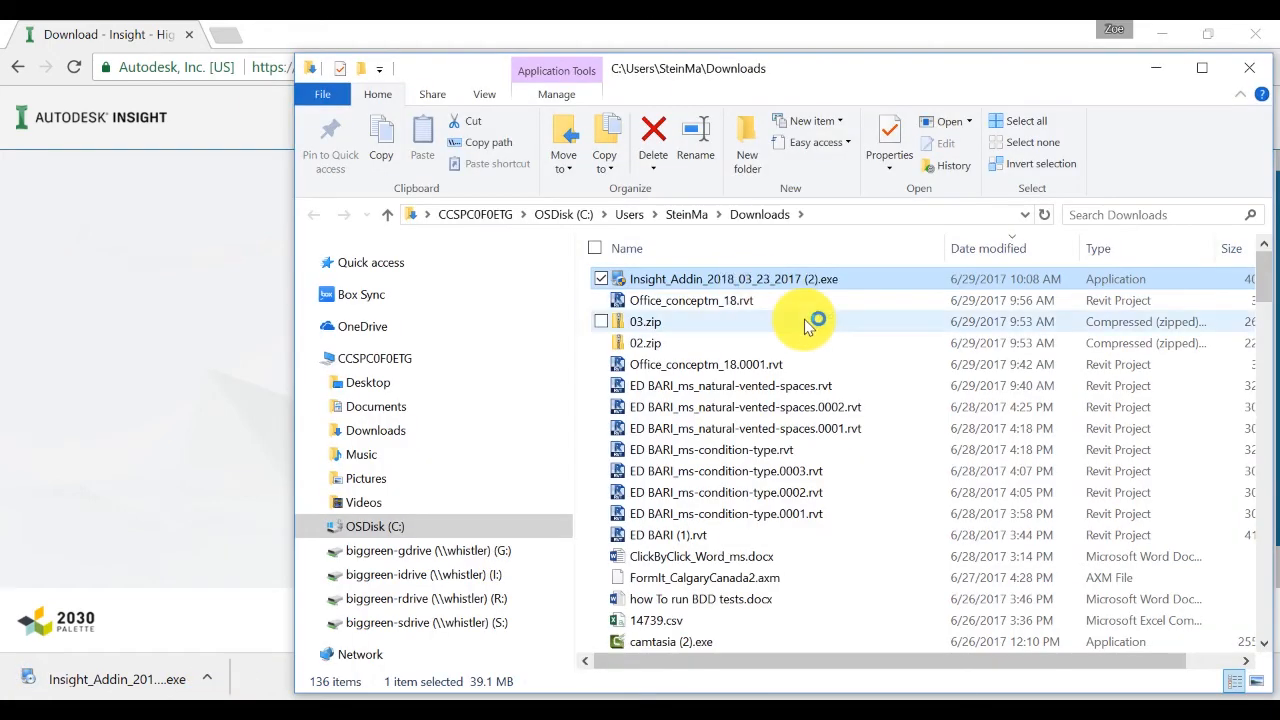
# Run Insight_Addin_2018 from Downloads and confirm English as the installer language.
pyautogui.doubleClick(734, 279)
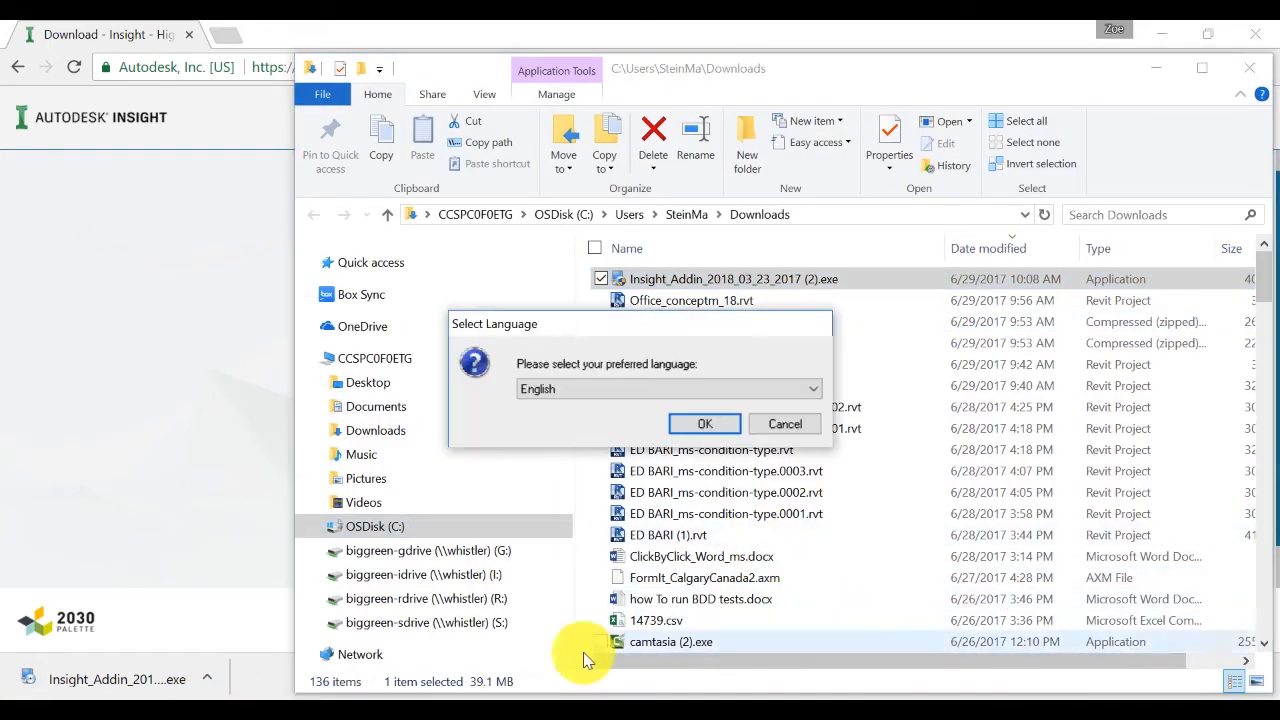
pyautogui.click(704, 423)
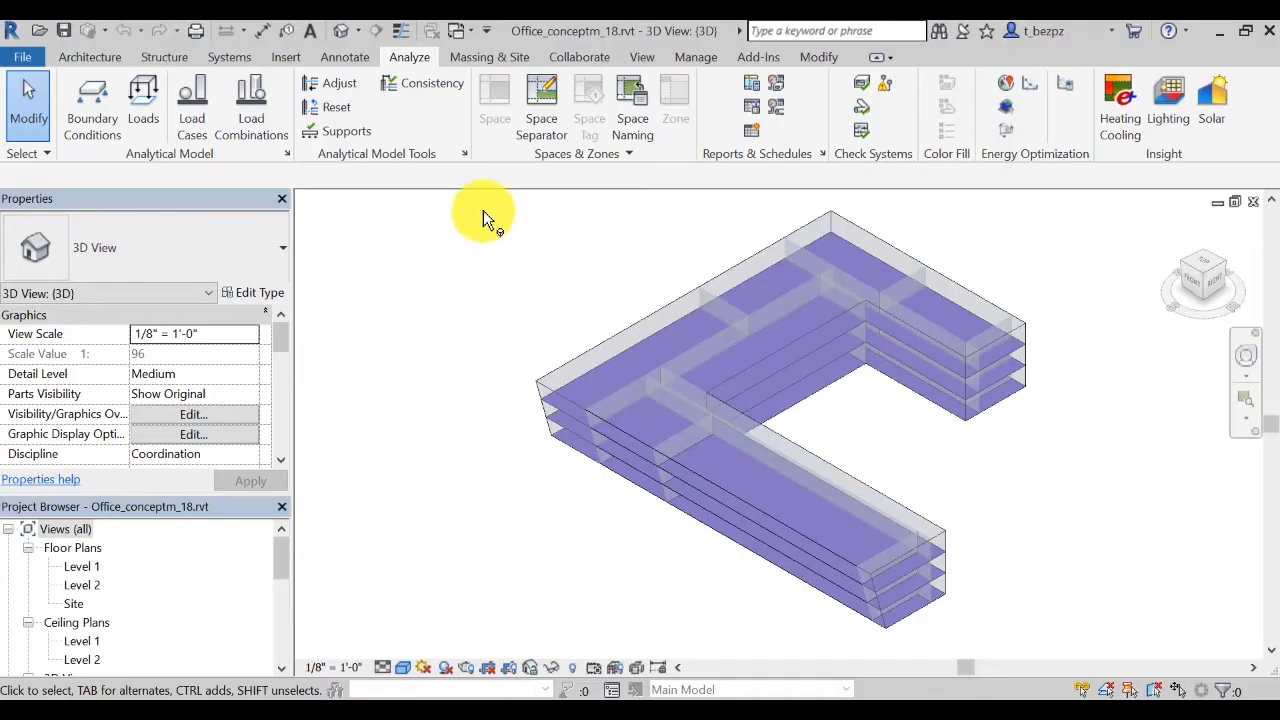
pyautogui.moveTo(538, 182)
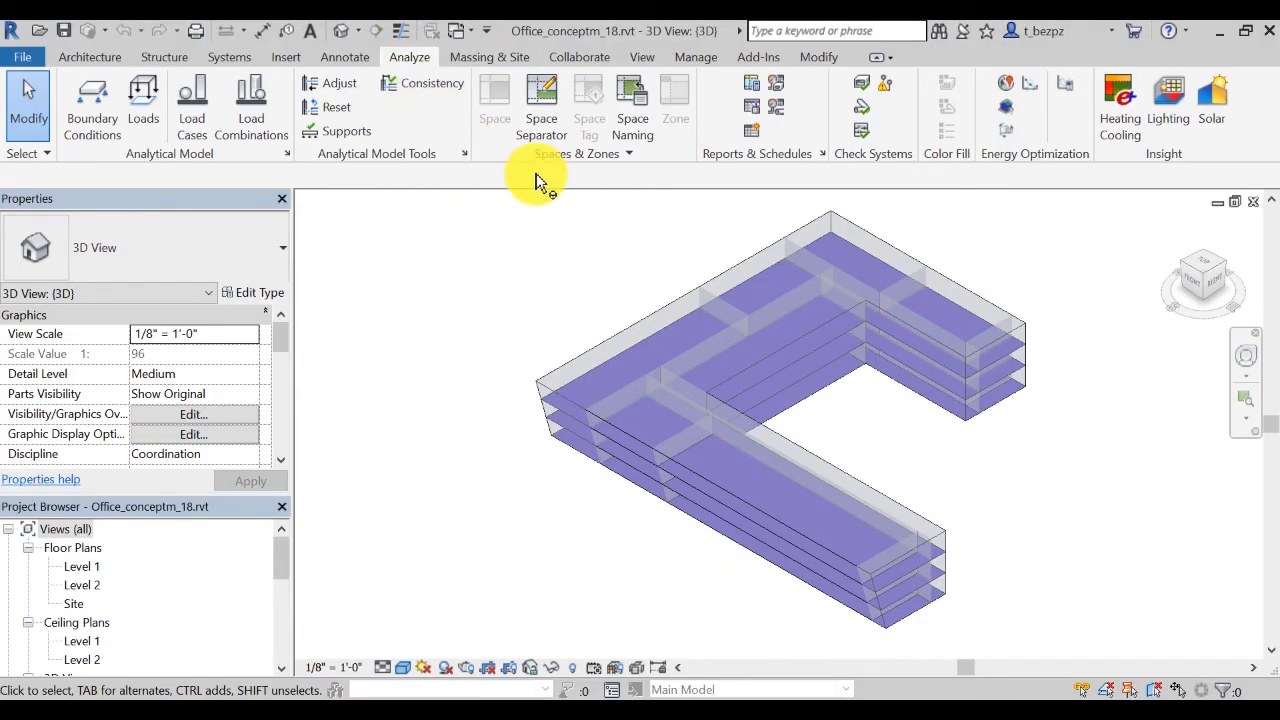
pyautogui.moveTo(1120, 100)
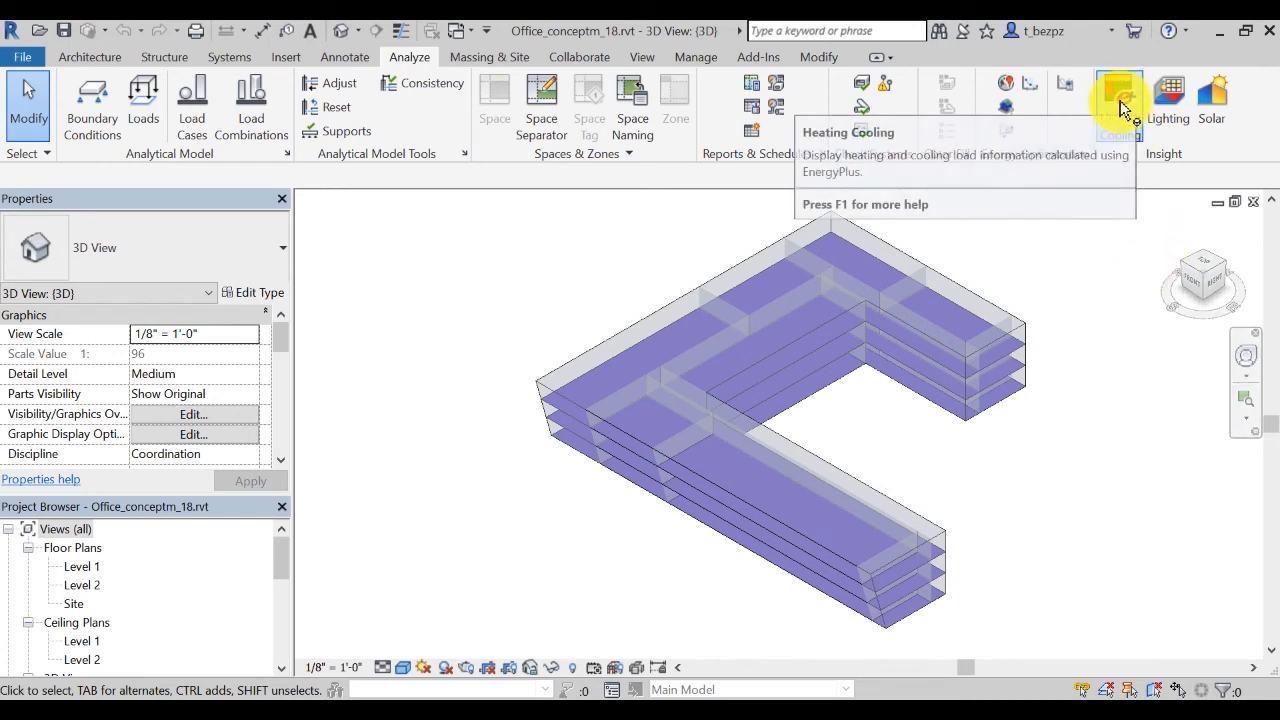
pyautogui.moveTo(1122, 105)
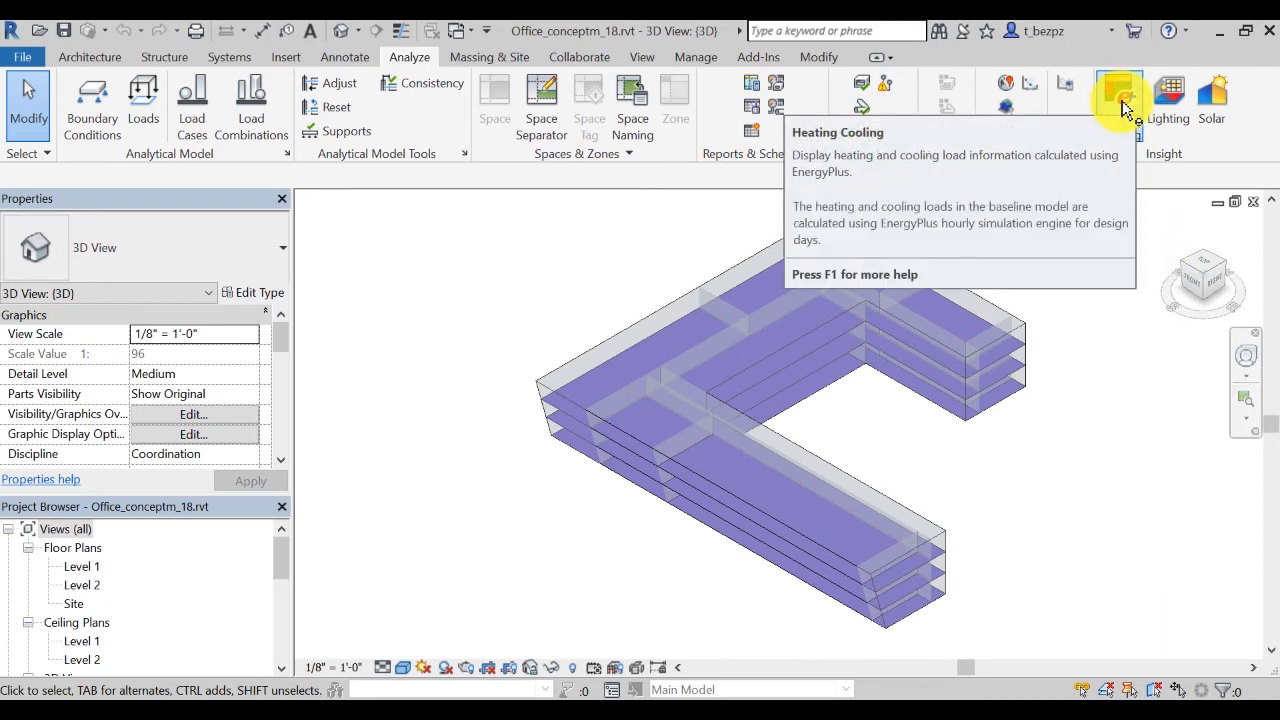
pyautogui.moveTo(1170, 95)
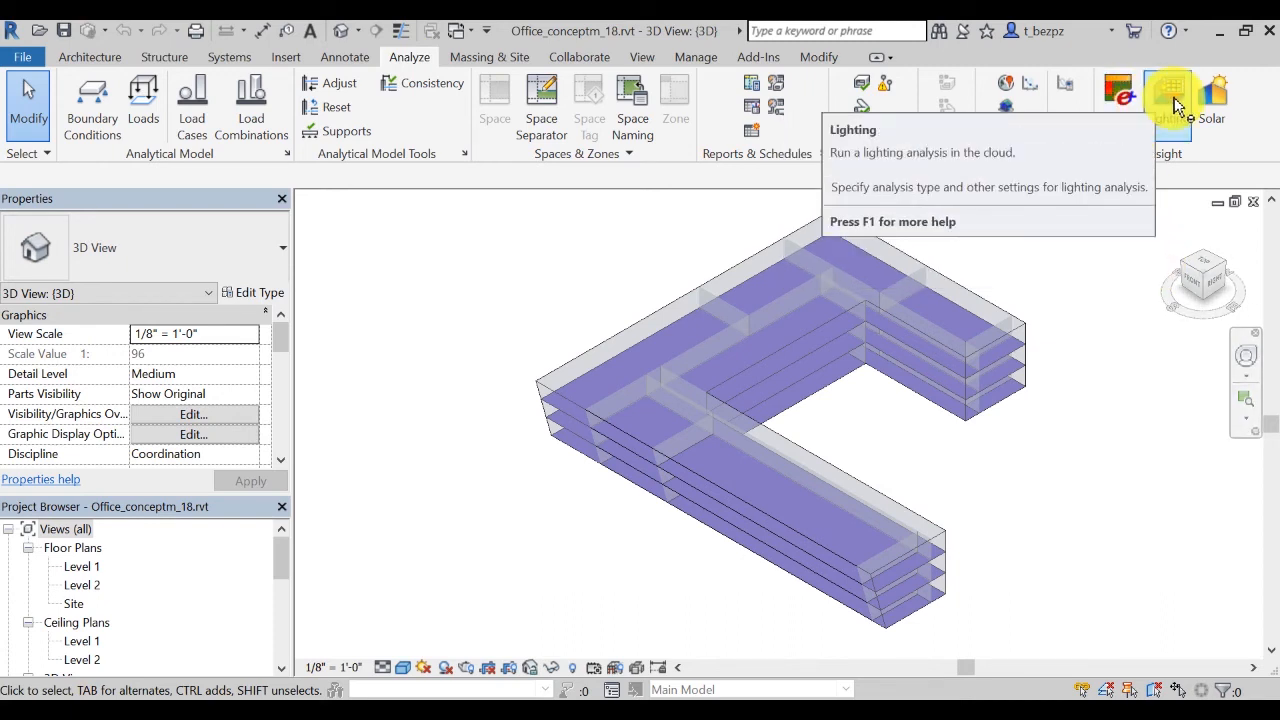